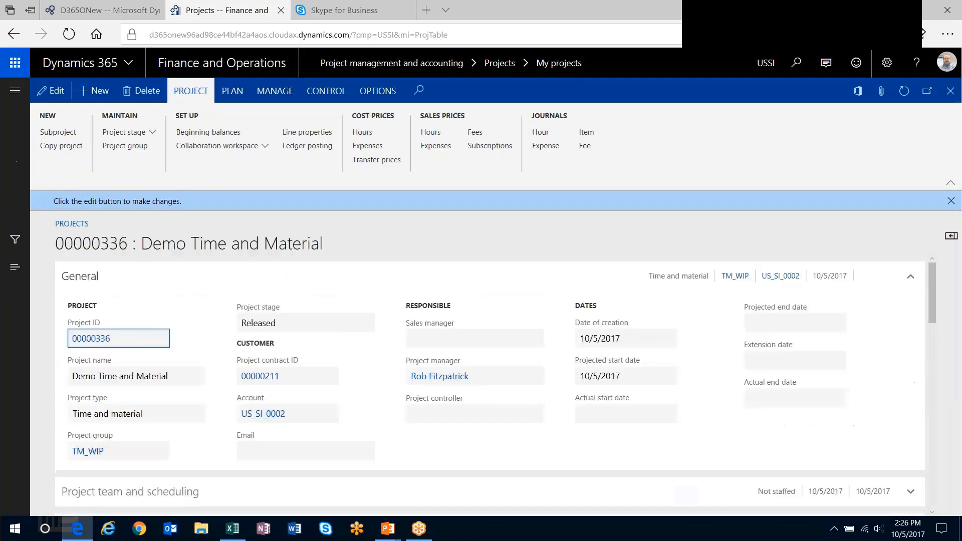
- Open project contract 00000211 and scroll to its empty Billing rules FastTab
left_click(287, 376)
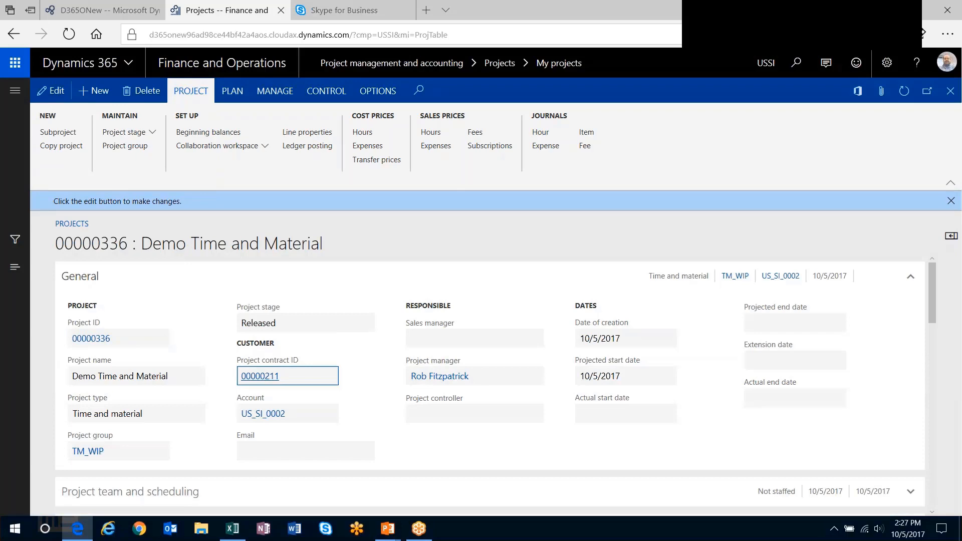
left_click(260, 377)
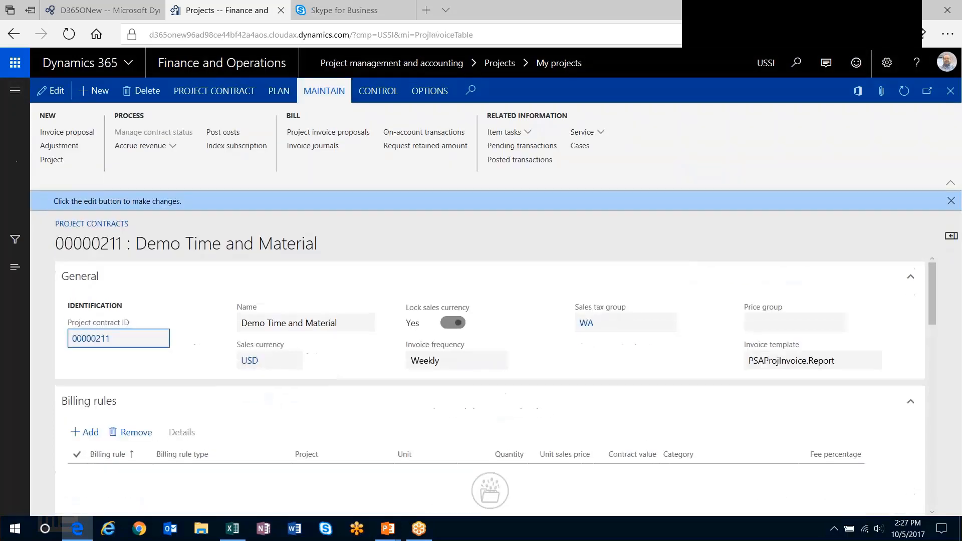
scroll("down", 3)
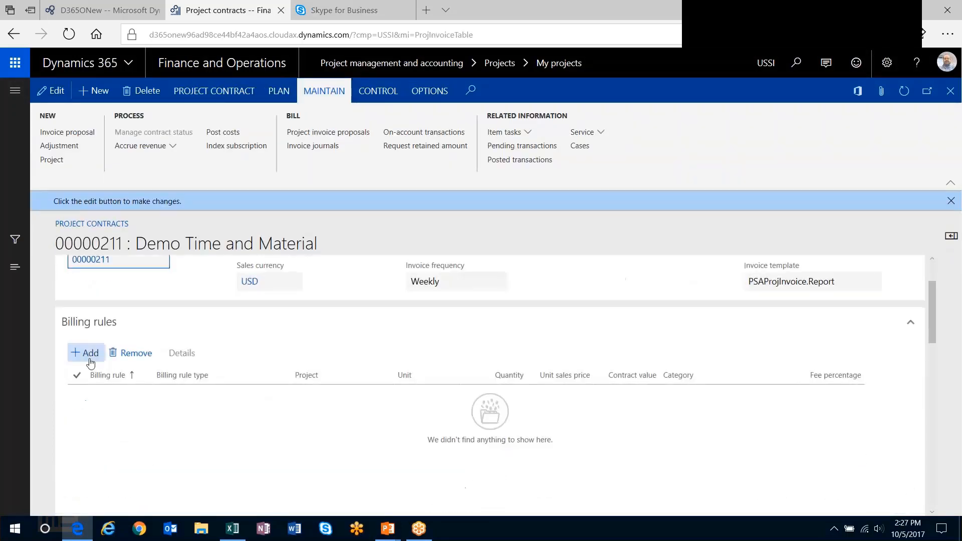
- Add a Time and material billing rule described 'T&M' covering project 00000336
left_click(85, 353)
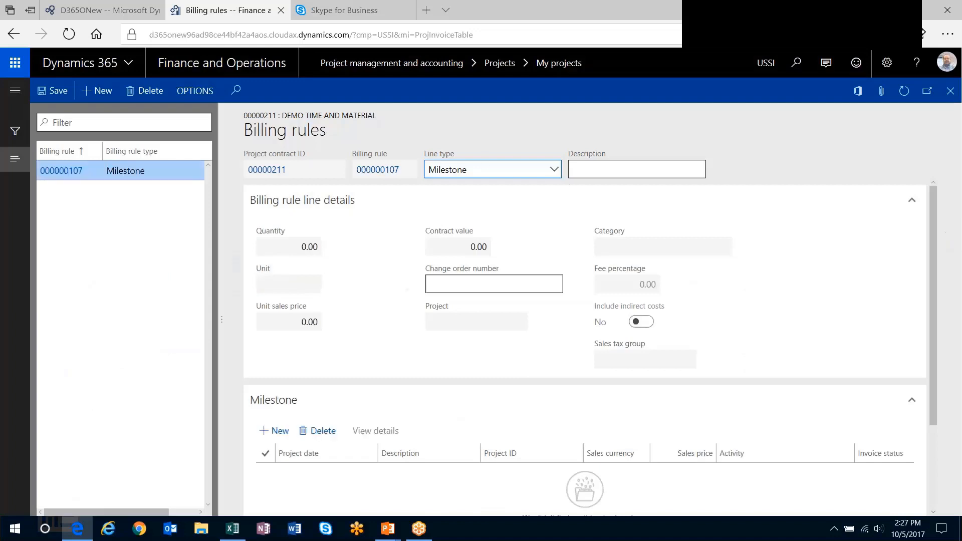
left_click(491, 169)
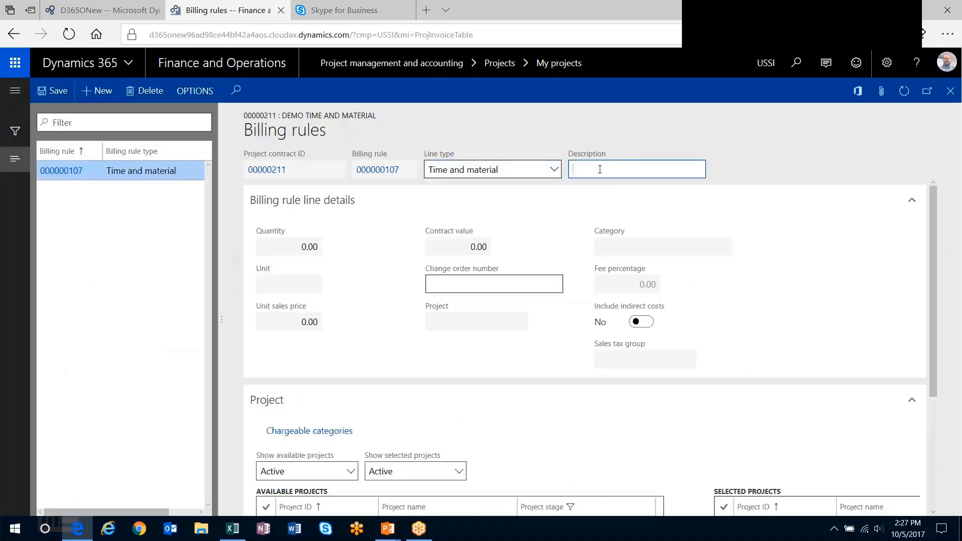
type("T&M")
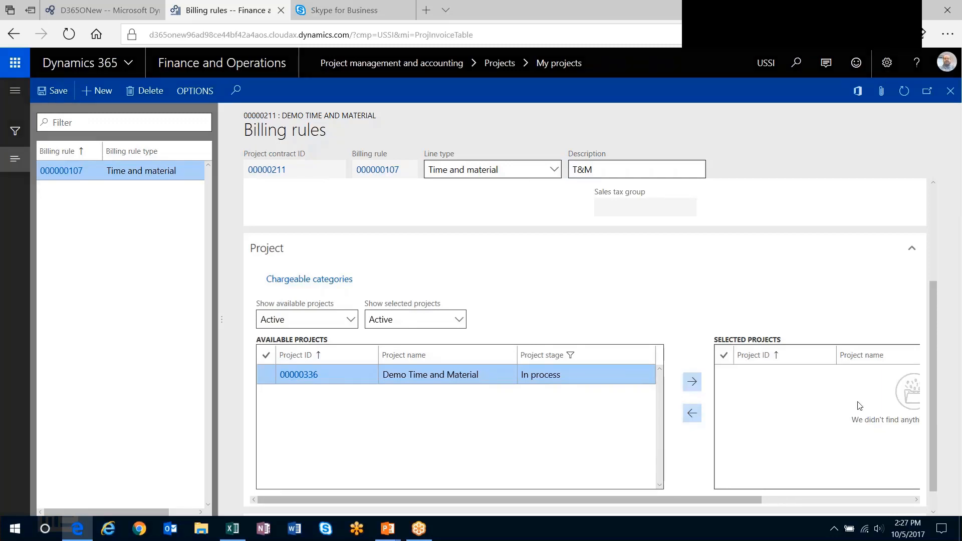
left_click(692, 382)
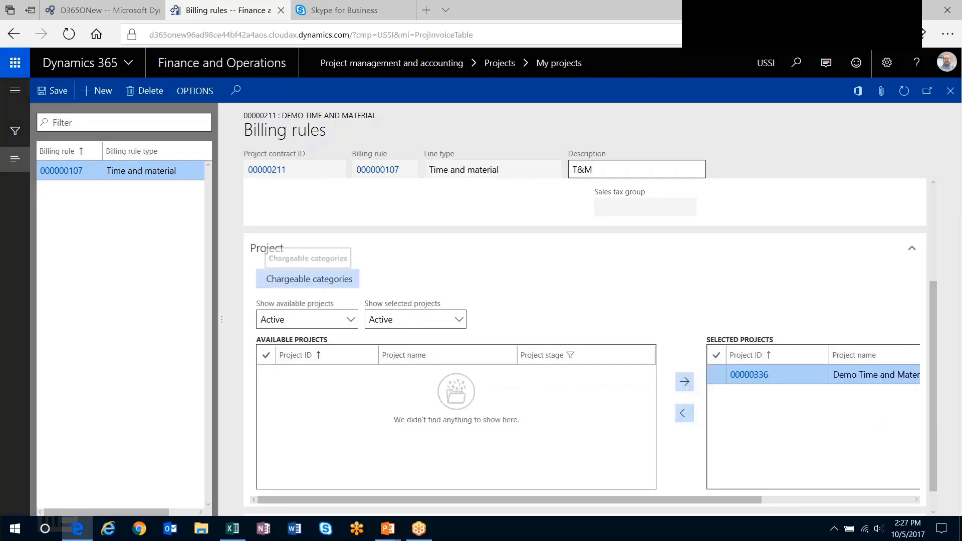
- Move the Consult and PM categories into project 00000336's chargeable categories
left_click(309, 278)
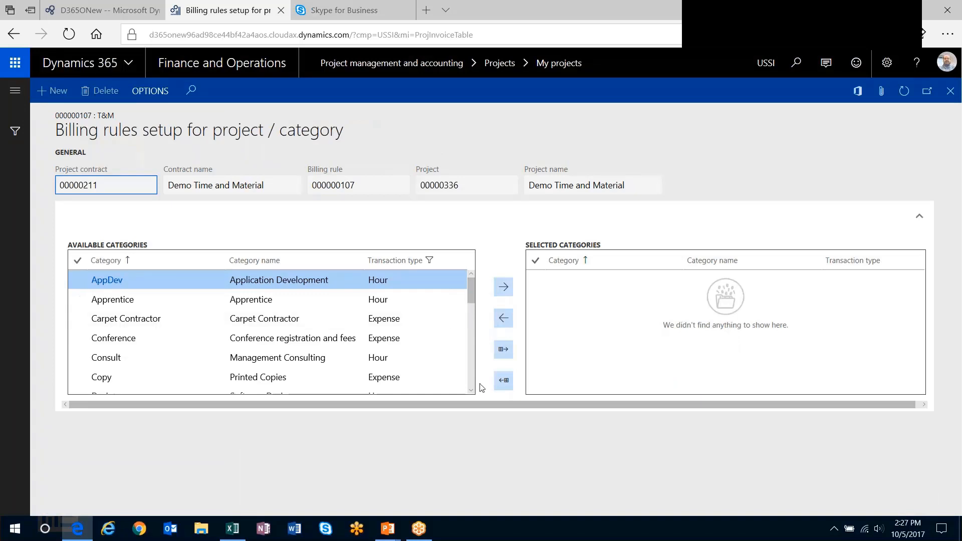
scroll("down", 3)
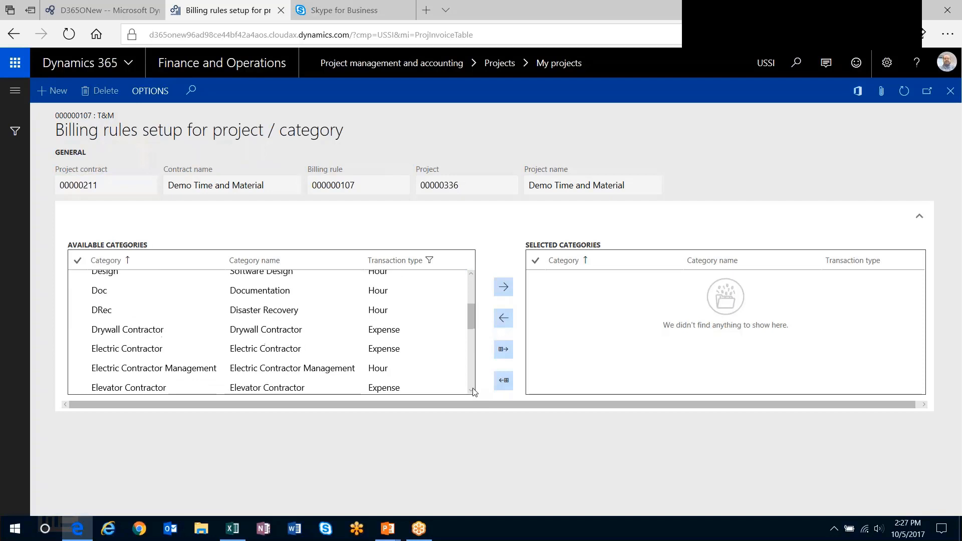
scroll("down", 3)
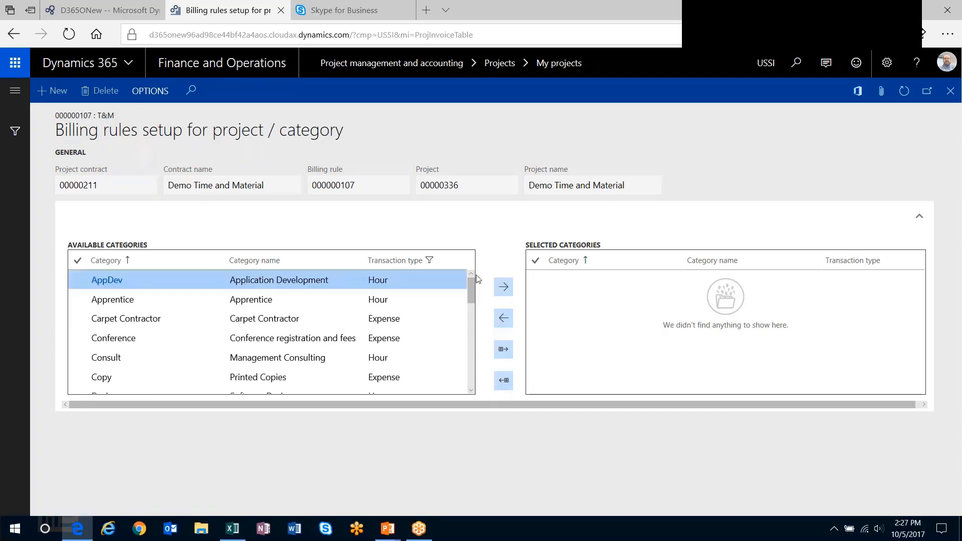
scroll("down", 3)
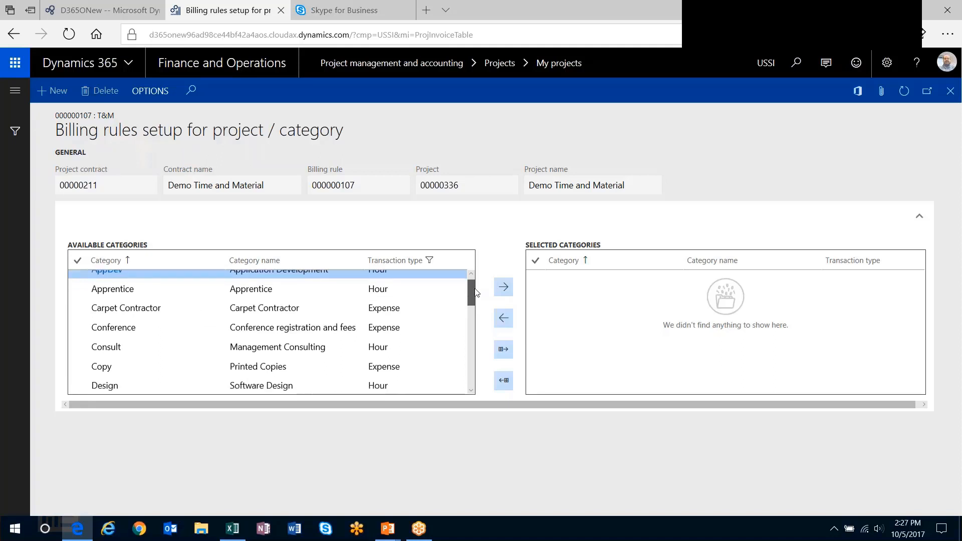
left_click(503, 286)
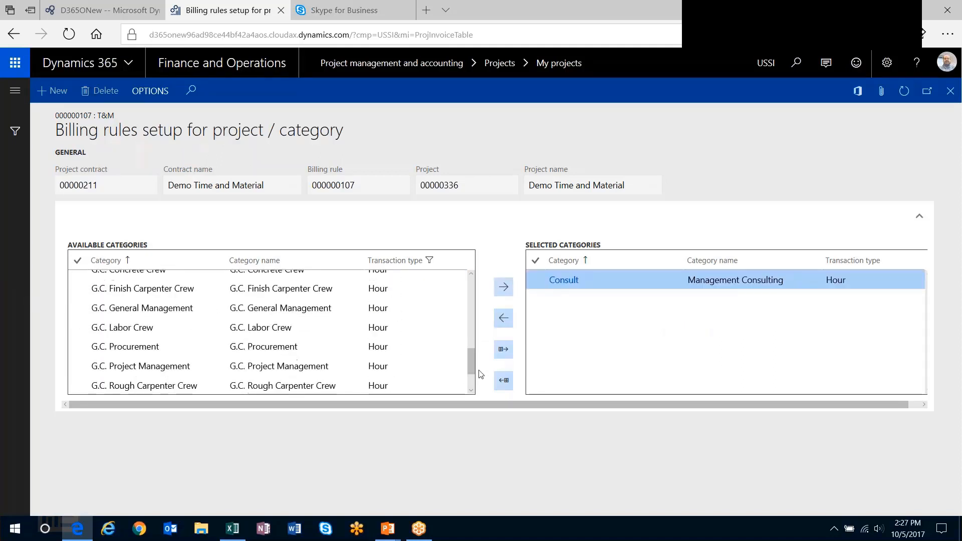
scroll("down", 3)
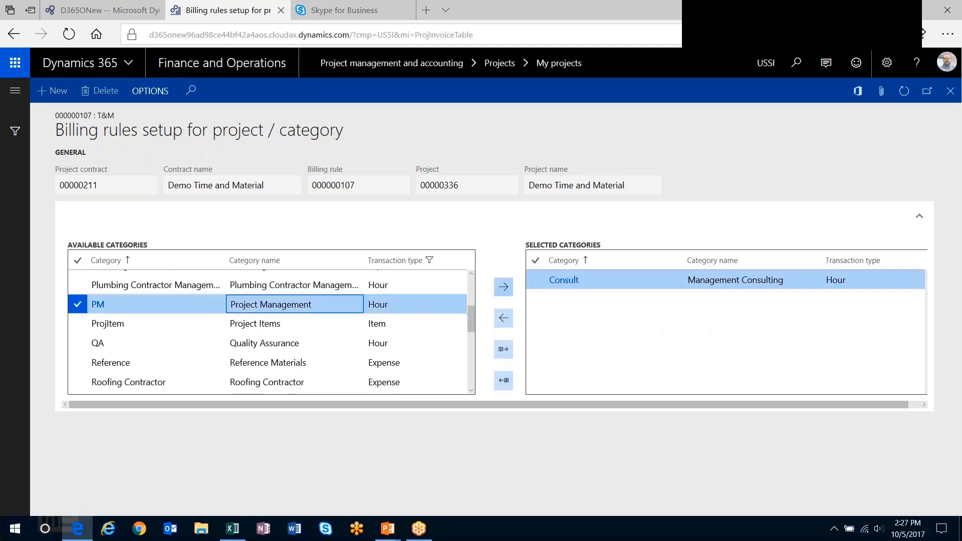
left_click(503, 287)
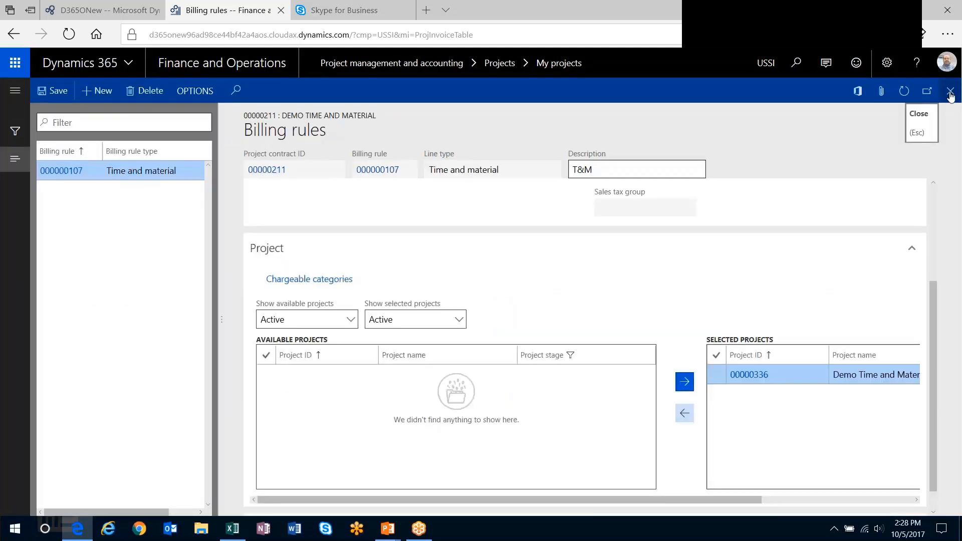
- Close the billing rules and open the project's hours journals
left_click(950, 91)
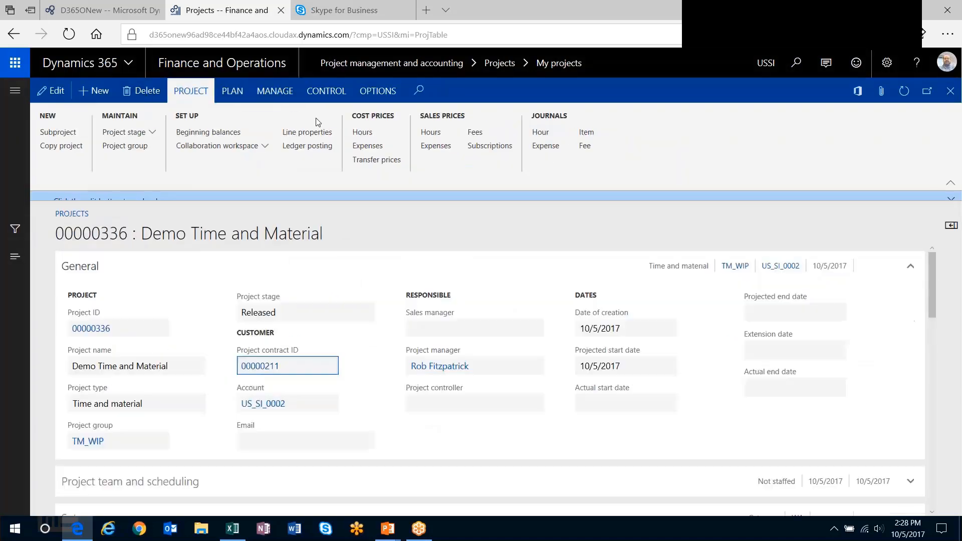
left_click(539, 133)
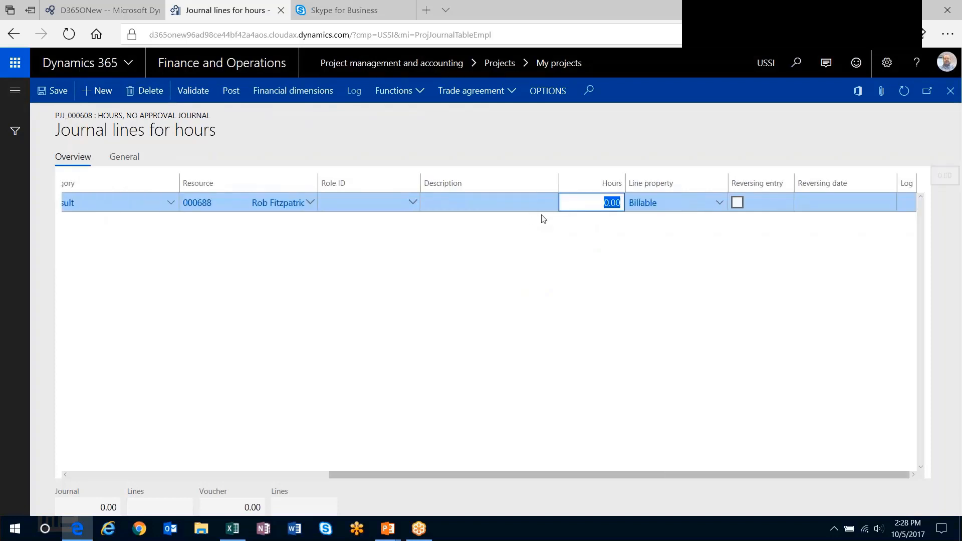
- Enter 10 hours and a PM line of 4.00 hours in the journal grid
type("10")
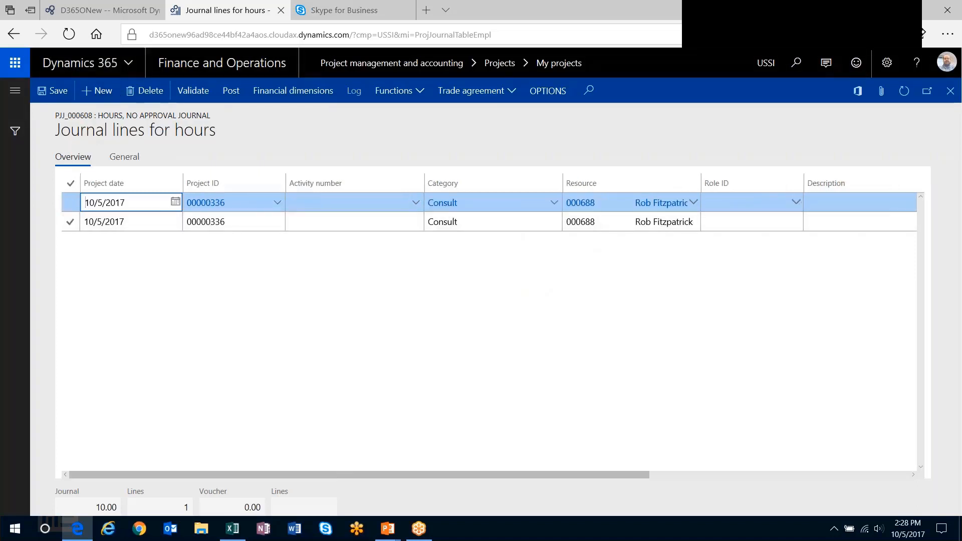
type("PM")
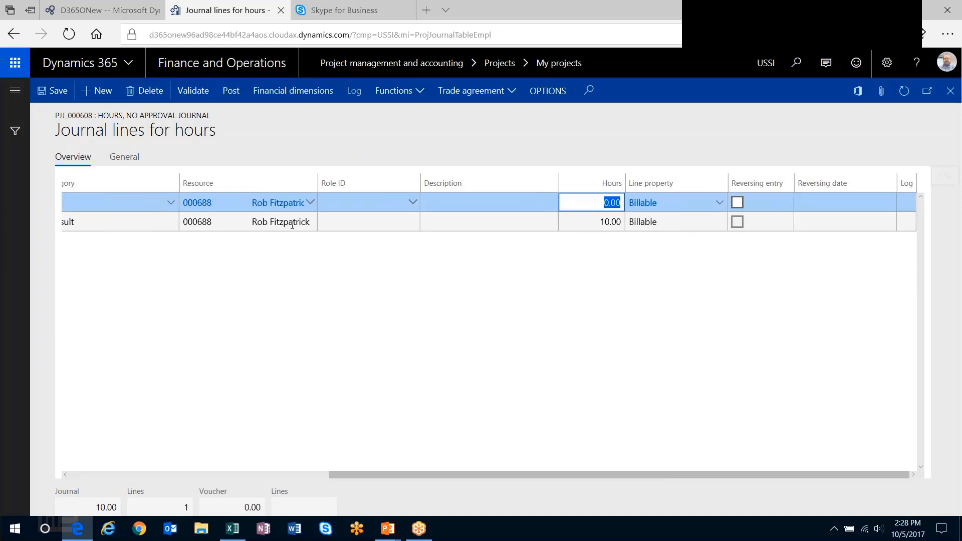
type("4.00")
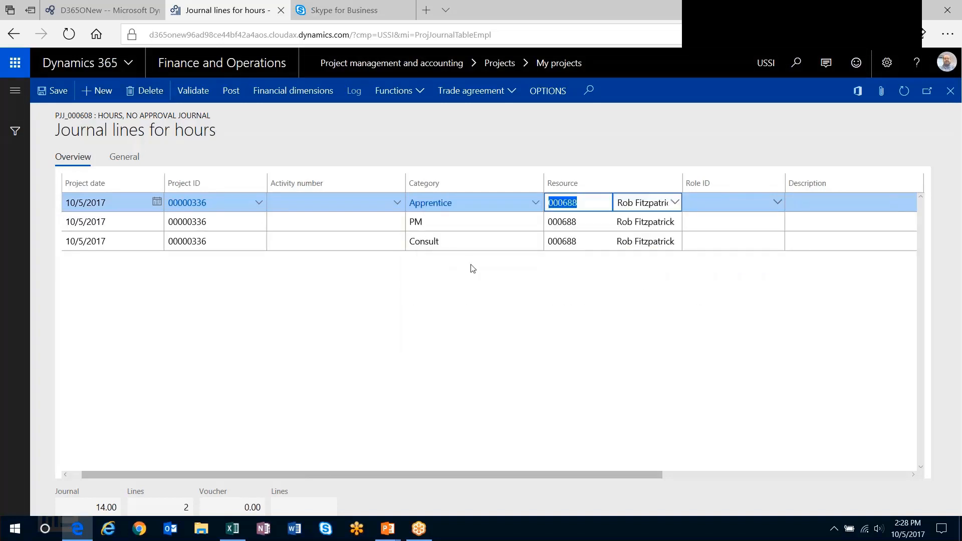
scroll("right", 3)
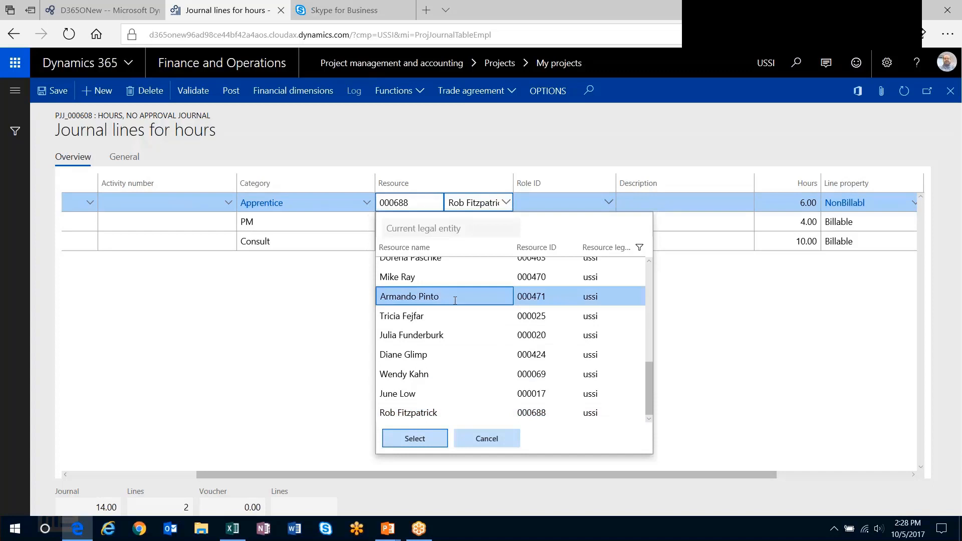
left_click(414, 438)
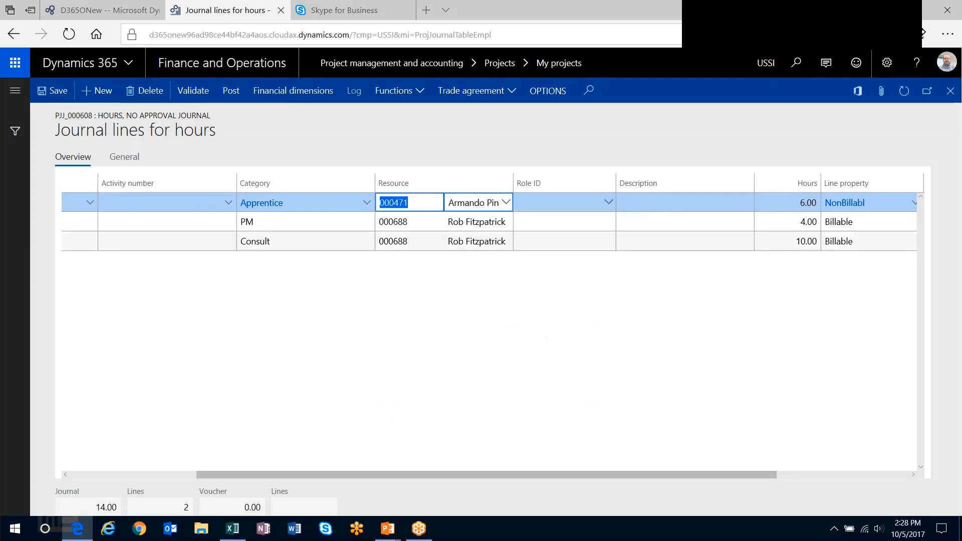
left_click(478, 222)
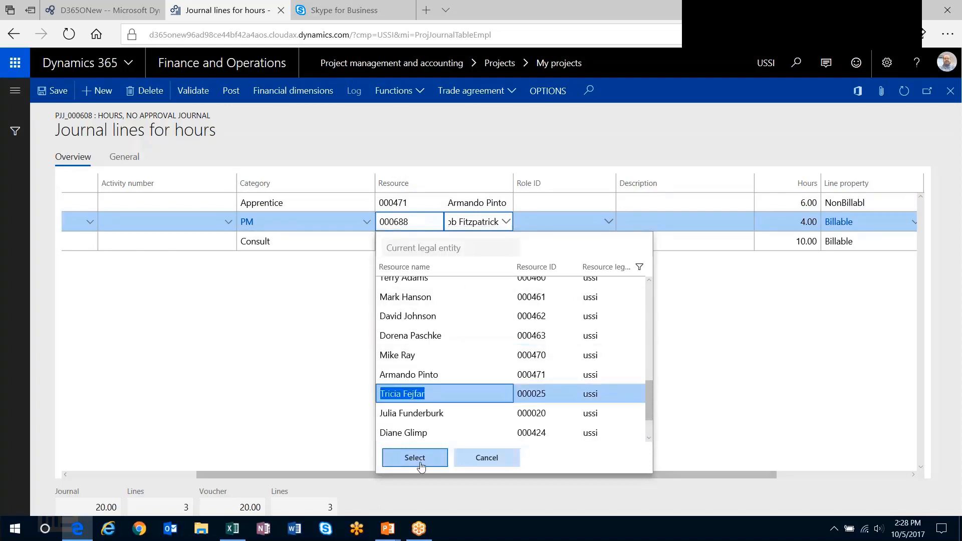
left_click(414, 457)
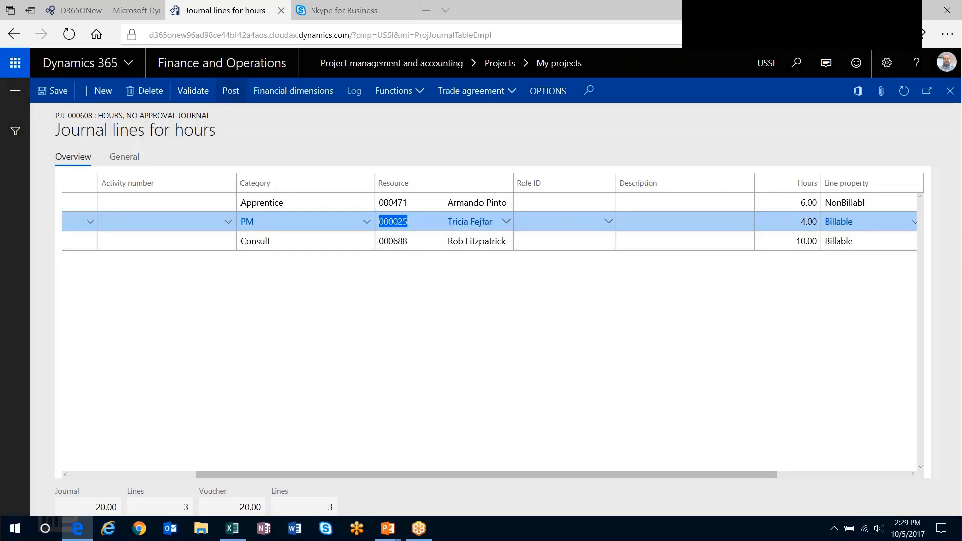
- Post hours journal PJJ_000608 and close it to return to the project
left_click(230, 90)
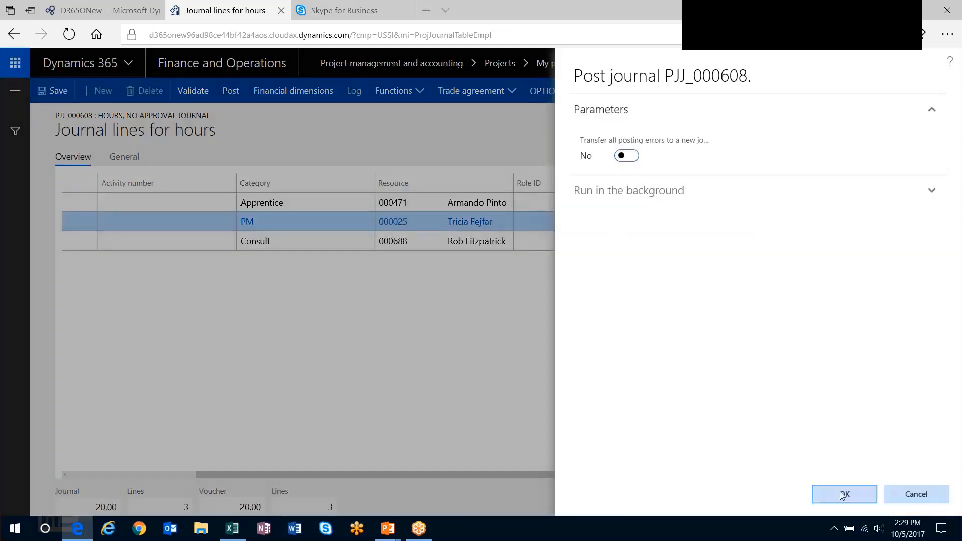
left_click(844, 494)
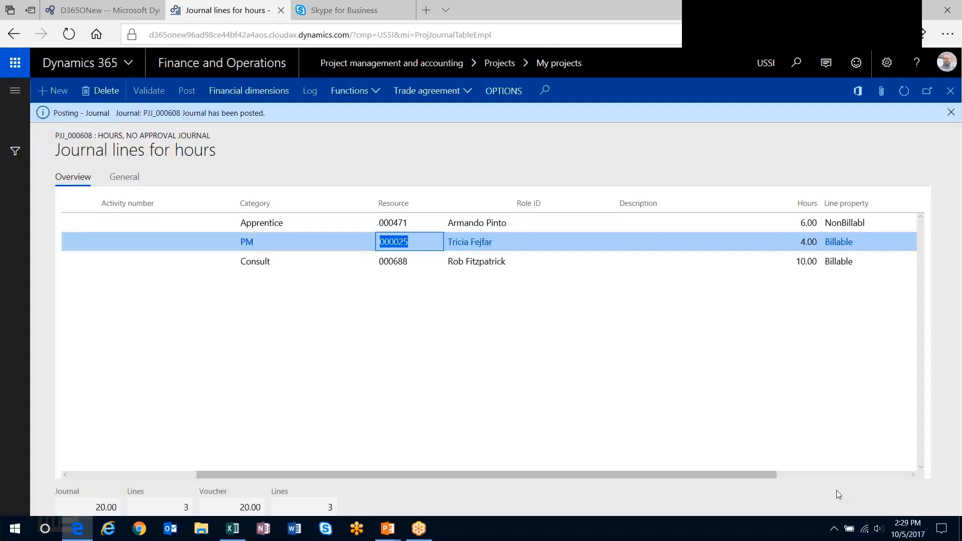
left_click(951, 91)
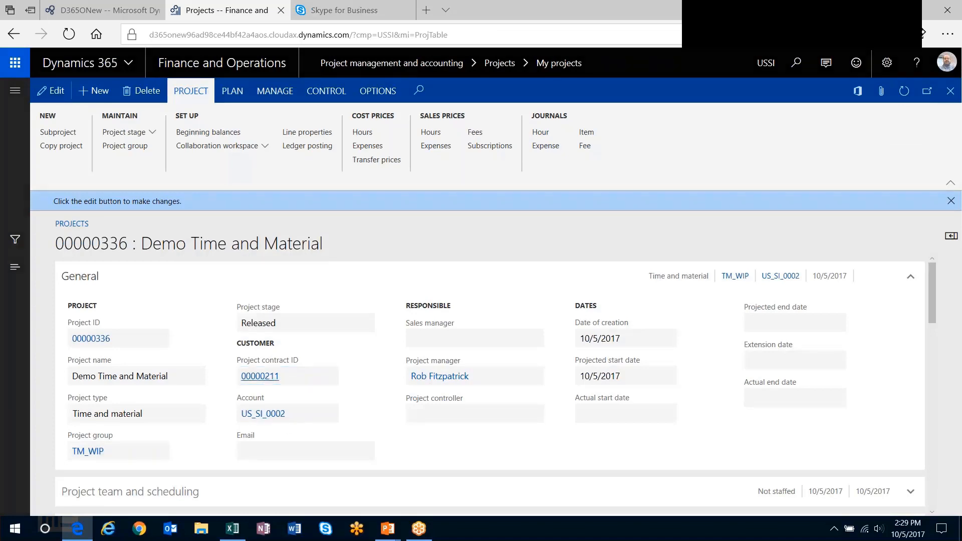
- From contract 00000211, generate a T&M invoice proposal for the hour transactions (2,150.00)
left_click(260, 377)
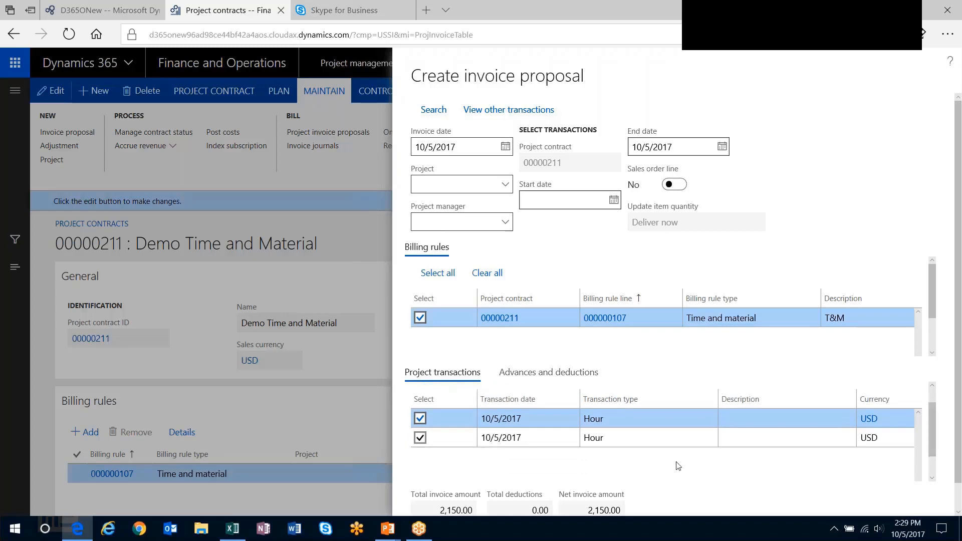
scroll("down", 3)
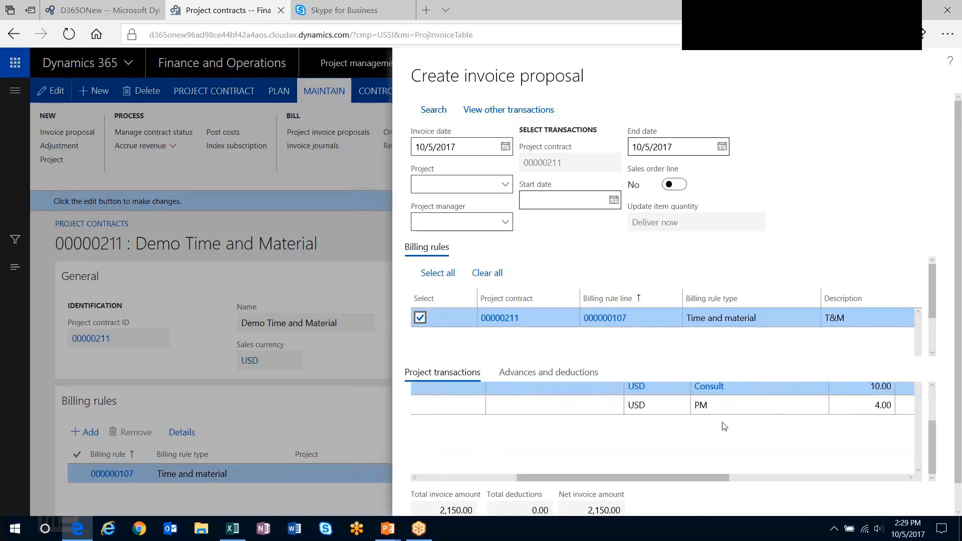
mouse_move(703, 486)
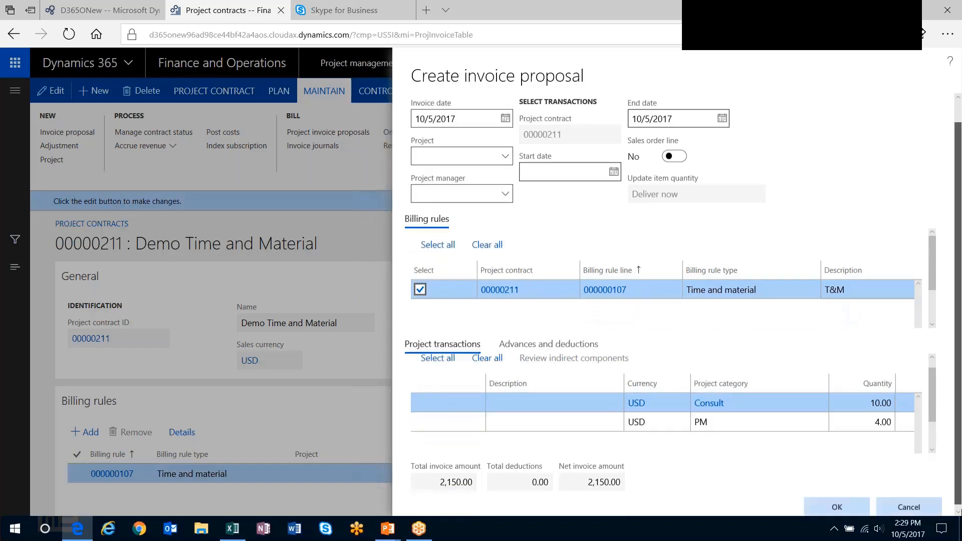
left_click(836, 507)
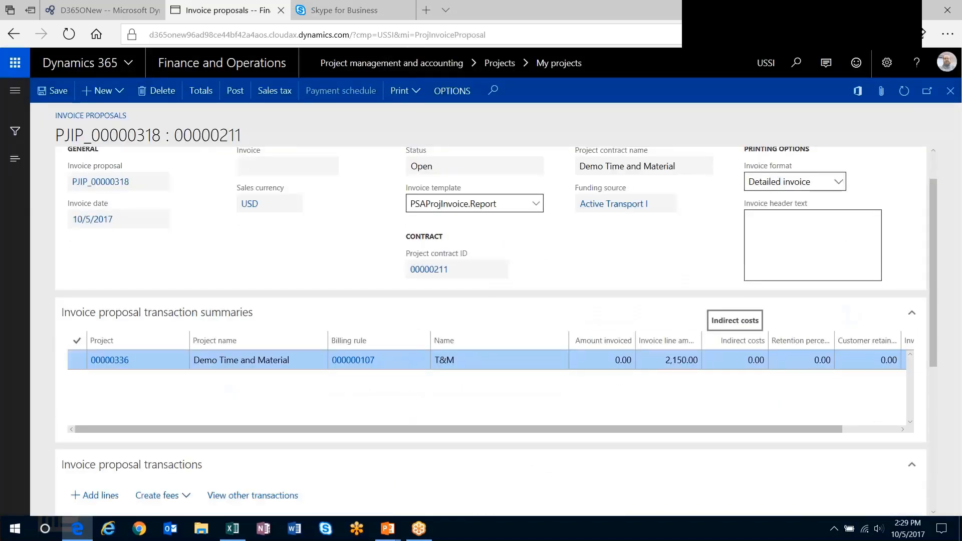
- Post invoice proposal PJIP_00000318, accepting the no-printing warning
left_click(234, 90)
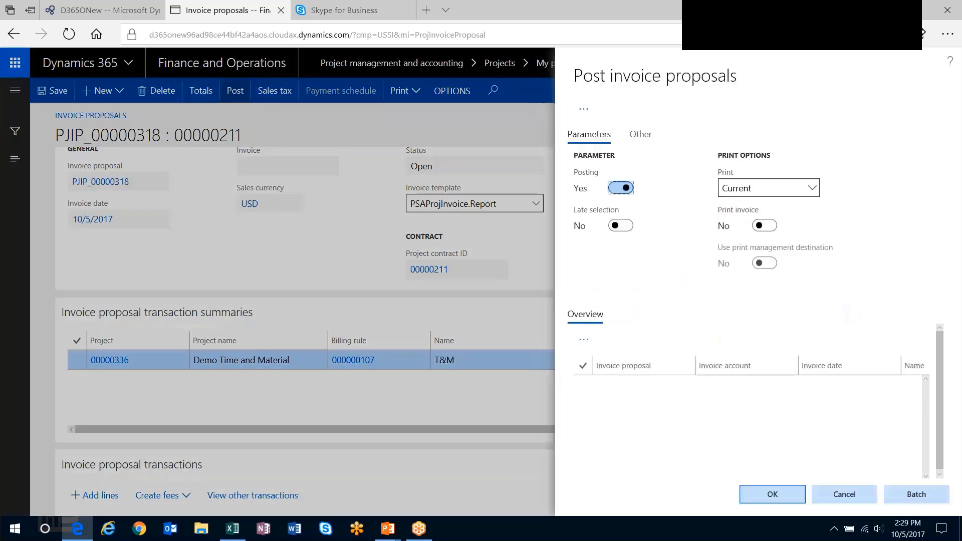
left_click(772, 494)
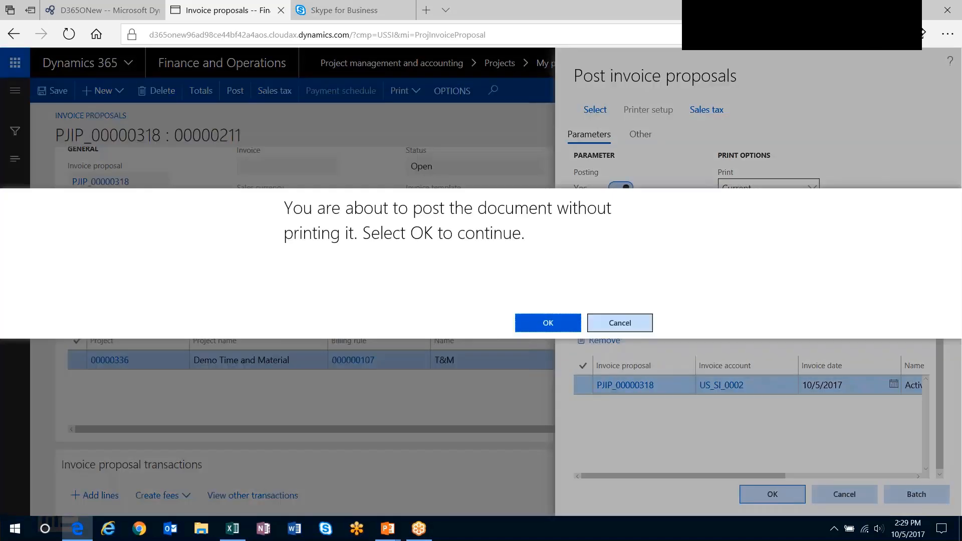
left_click(547, 323)
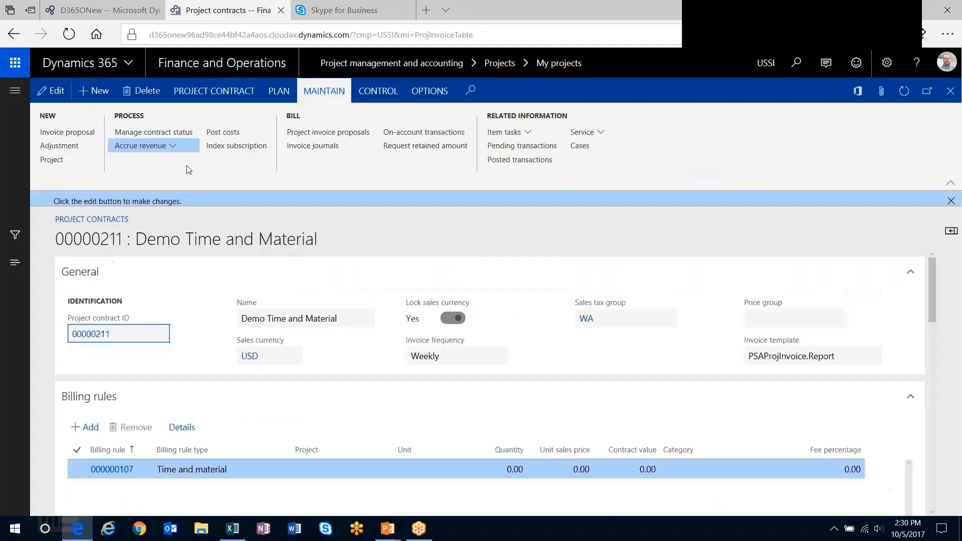
- Open Manage contract status to review 2,150.00 invoiced on billing rule 000000107
left_click(153, 132)
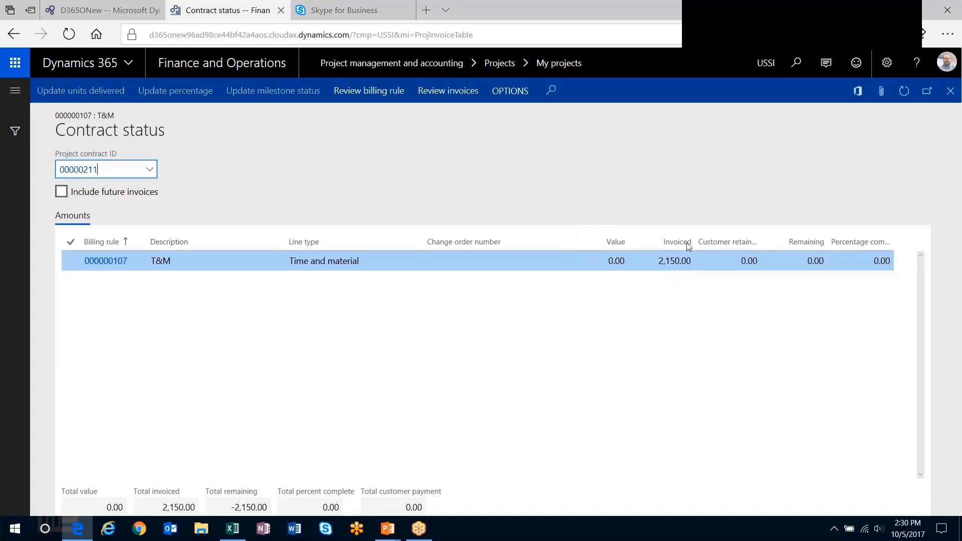
mouse_move(673, 295)
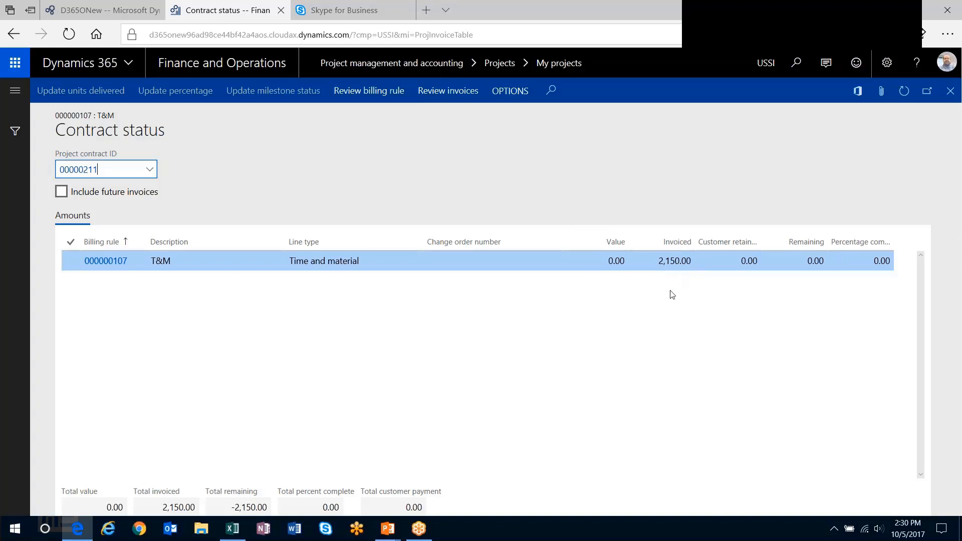
mouse_move(747, 315)
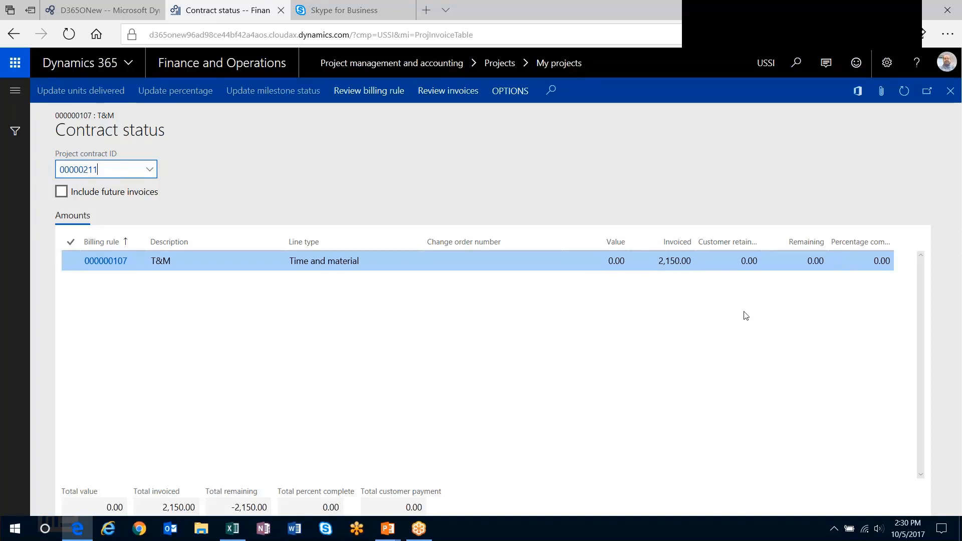
left_click(70, 260)
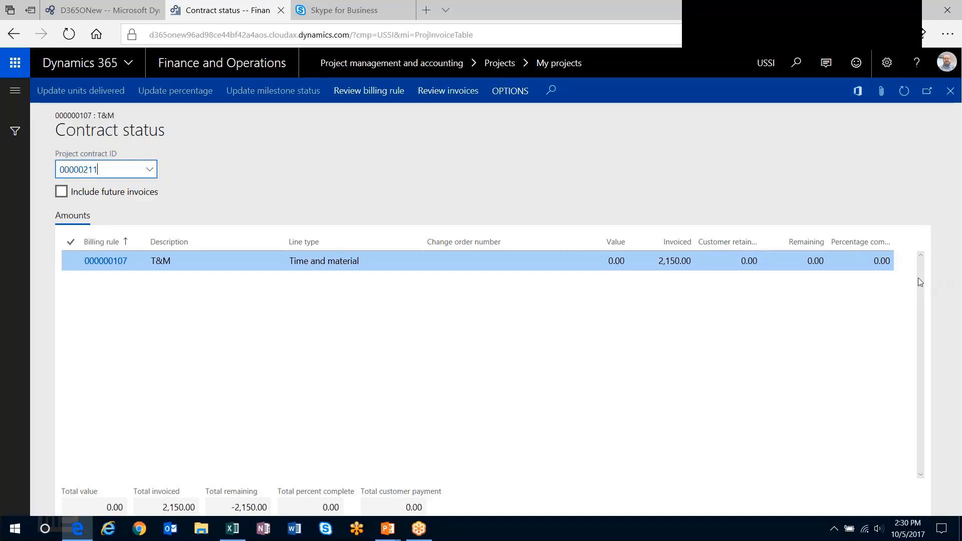
mouse_move(610, 323)
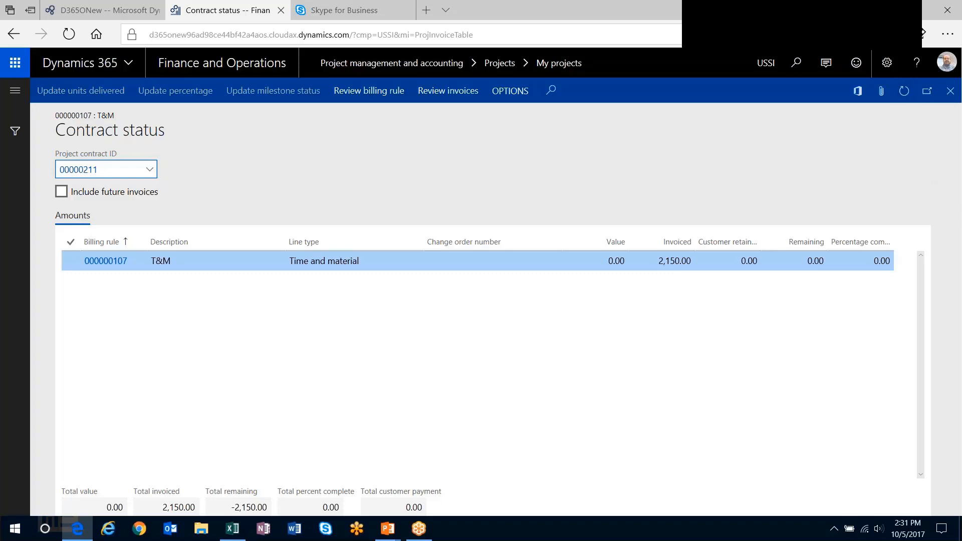
mouse_move(951, 91)
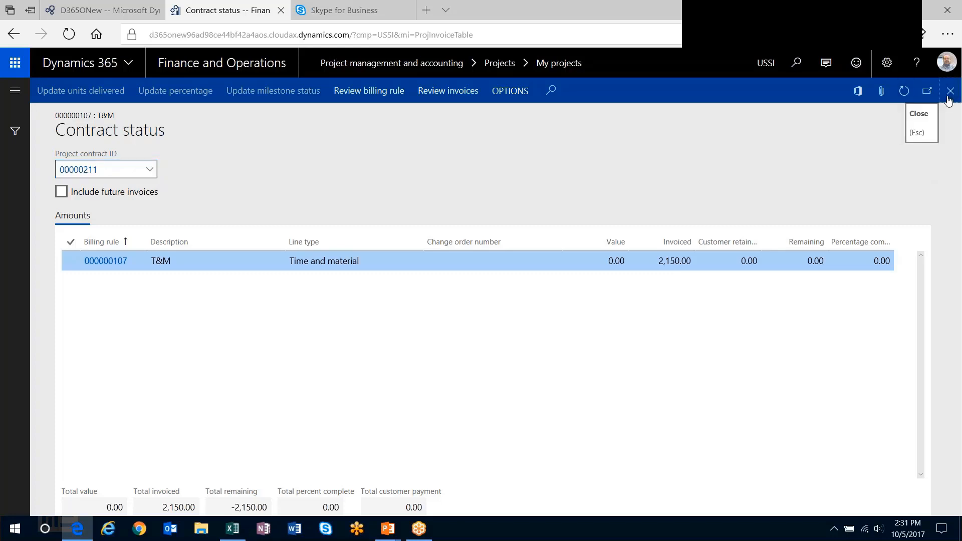